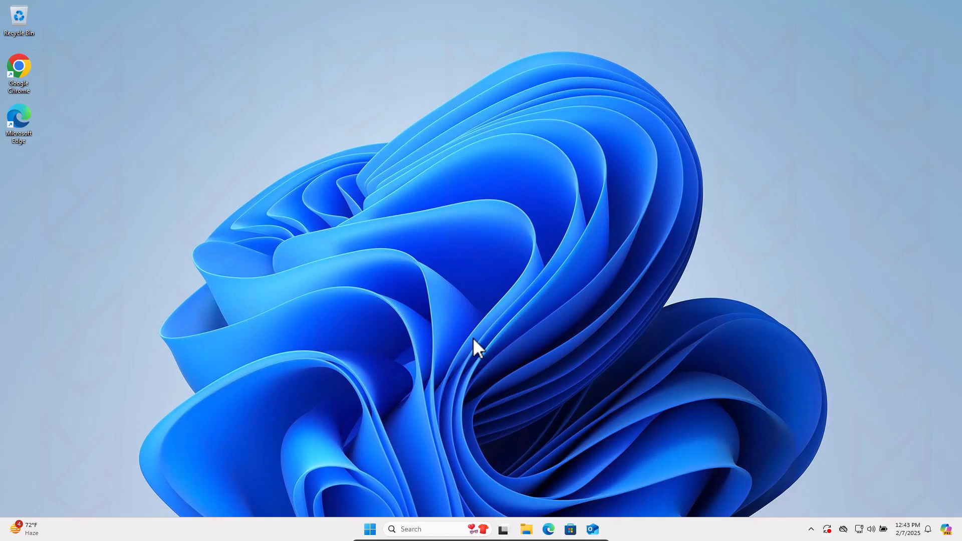
{"action": "mouse_move", "coordinate": [459, 345]}
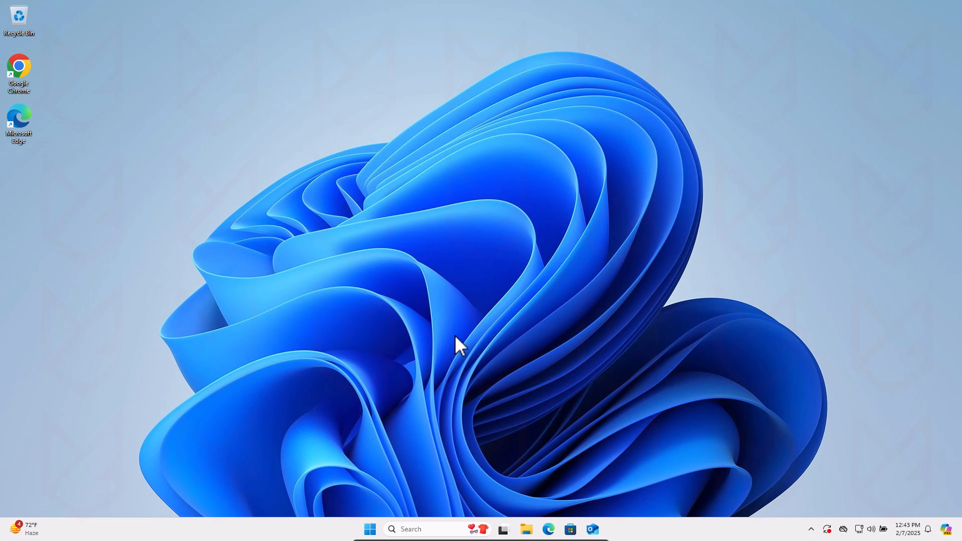
Search the Start menu for cmd.
{"action": "left_click", "coordinate": [369, 529]}
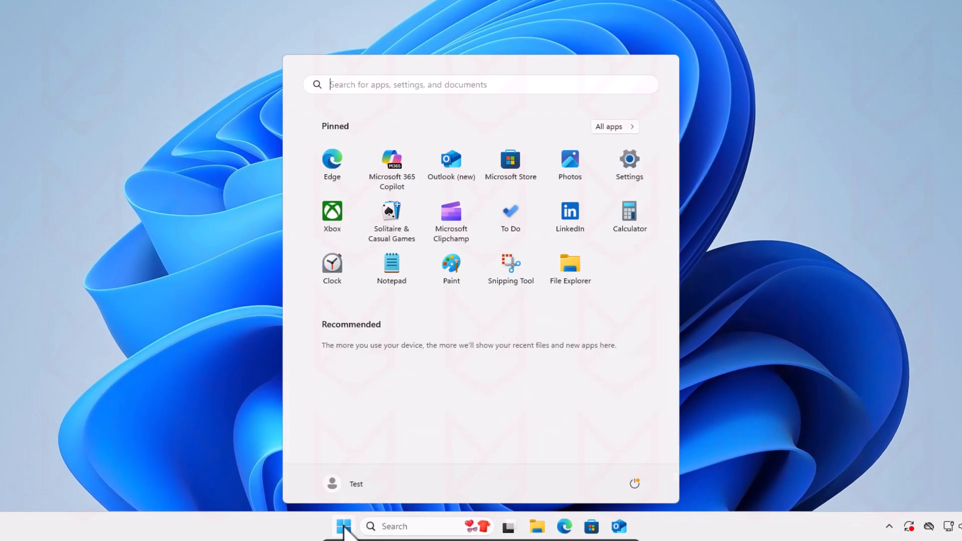
{"action": "type", "text": "cmd"}
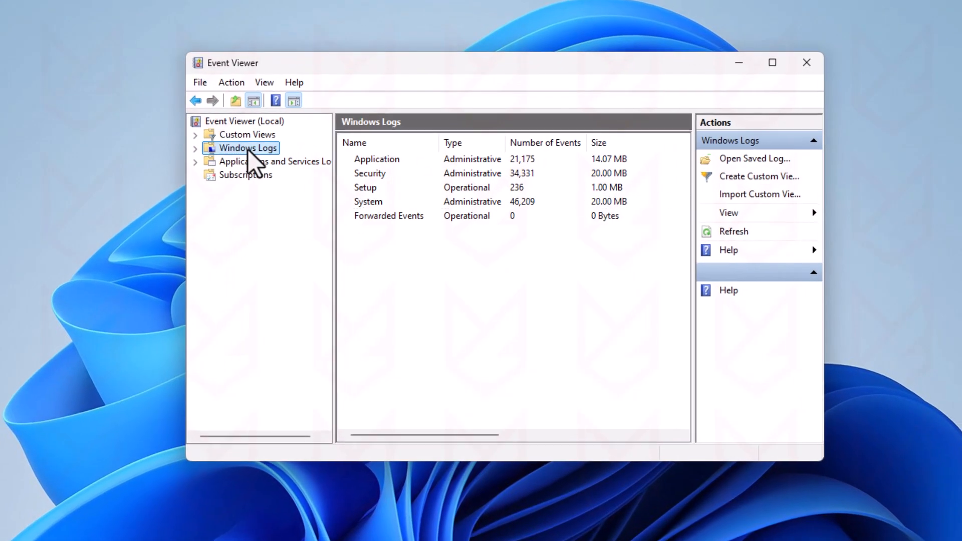
In Event Viewer, open the System log under Windows Logs.
{"action": "left_click", "coordinate": [367, 202]}
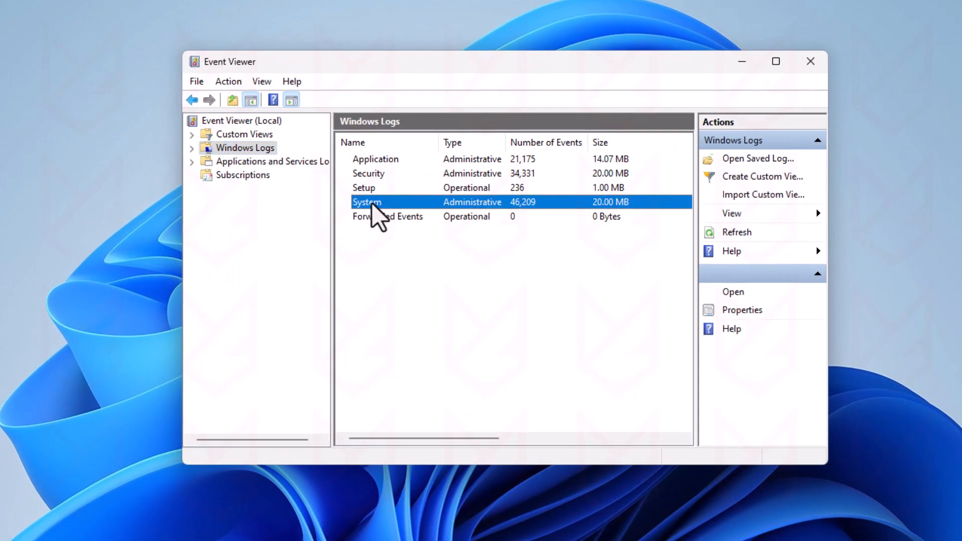
{"action": "double_click", "coordinate": [367, 202]}
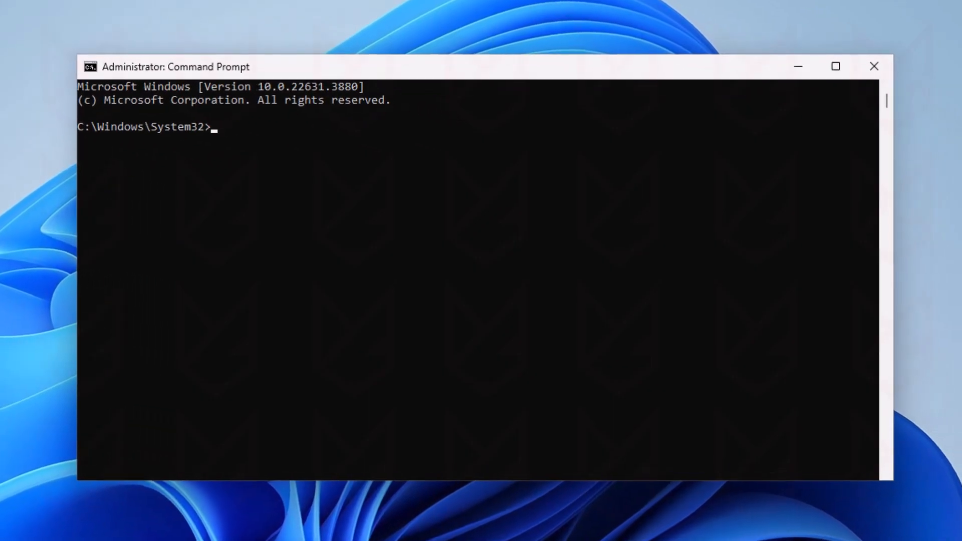
Clear the System event log with wevtutil cl system.
{"action": "type", "text": "we"}
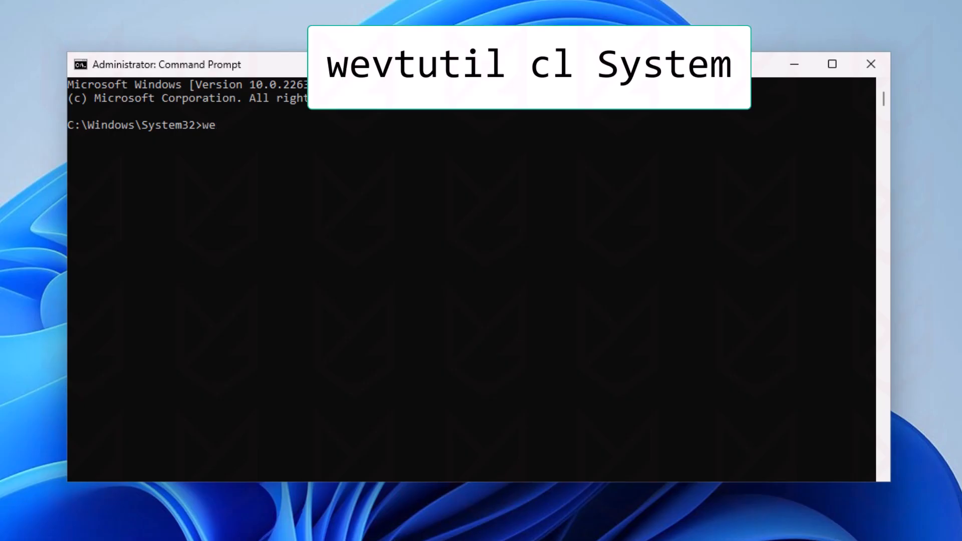
{"action": "type", "text": "vtutil"}
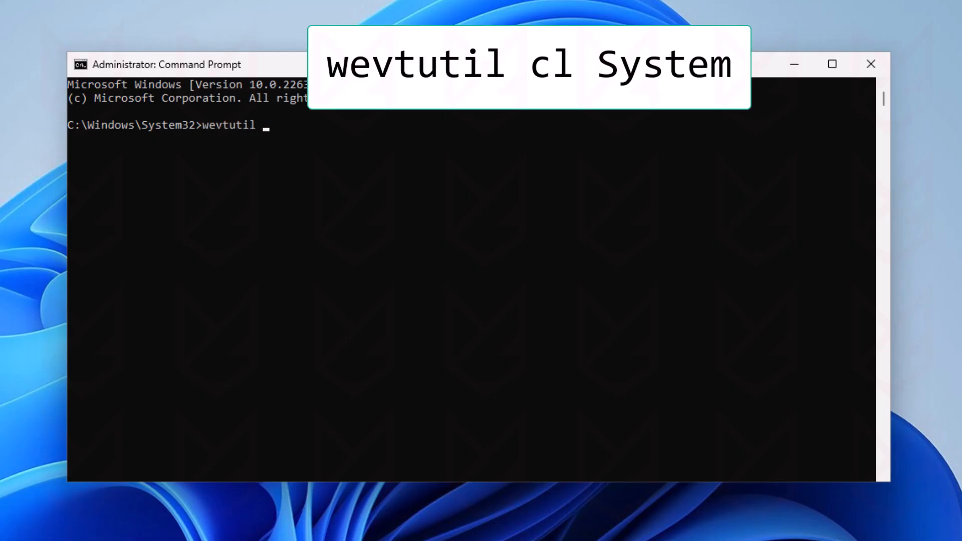
{"action": "type", "text": "cl system"}
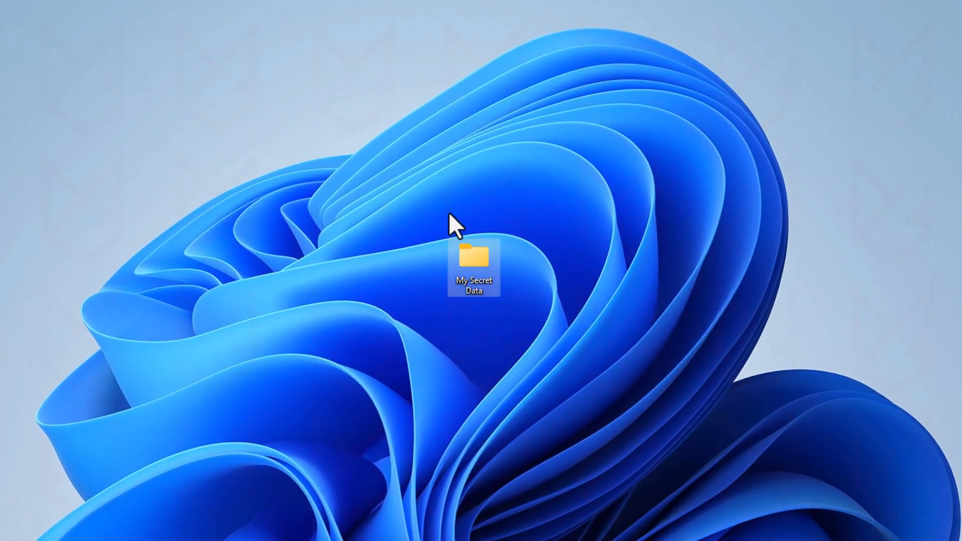
{"action": "mouse_move", "coordinate": [481, 272]}
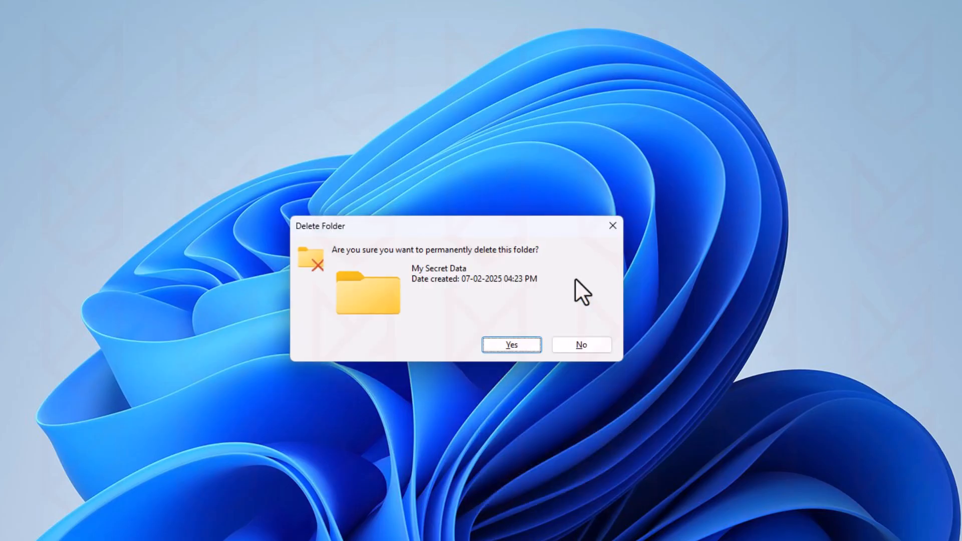
{"action": "mouse_move", "coordinate": [529, 274]}
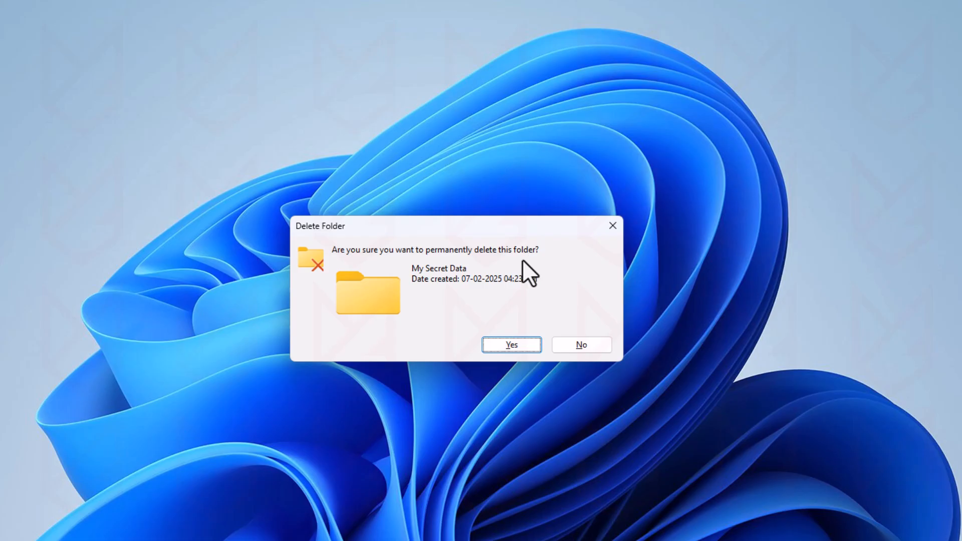
Confirm permanent deletion of the My Secret Data folder.
{"action": "left_click", "coordinate": [511, 345]}
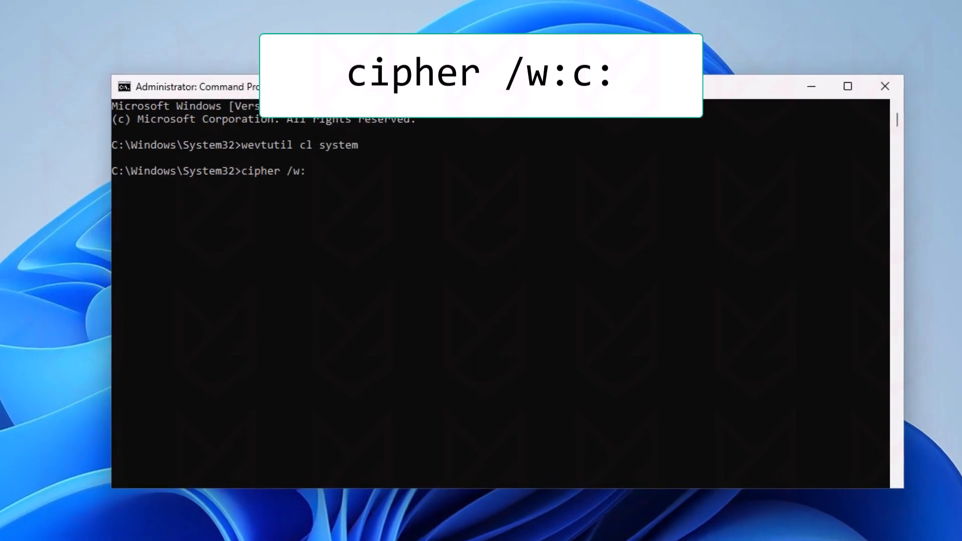
Run cipher /w:c: to overwrite free space on drive C:.
{"action": "key", "text": "enter"}
{"action": "type", "text": "fsutil usn"}
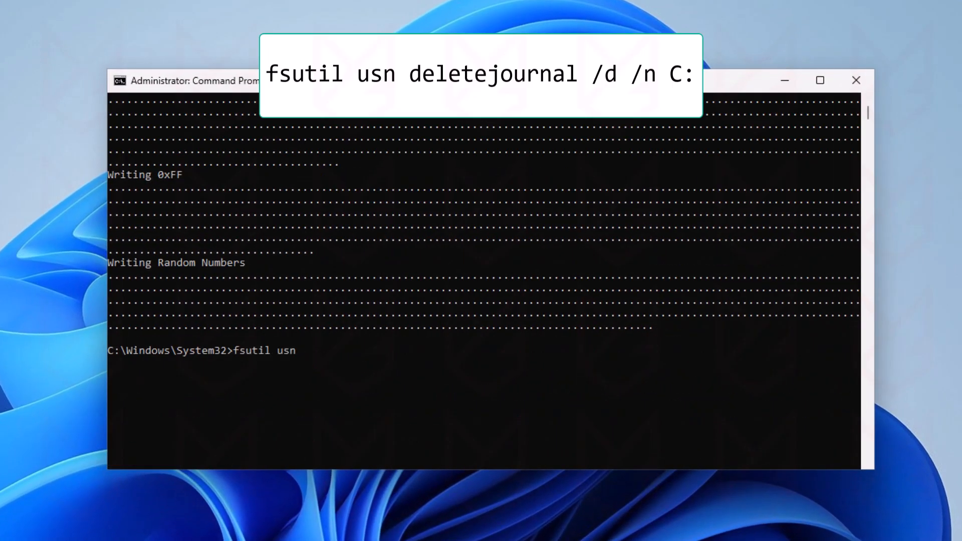
Delete the USN change journal on C: with fsutil usn deletejournal /d /n c:.
{"action": "type", "text": "deletejournal /d"}
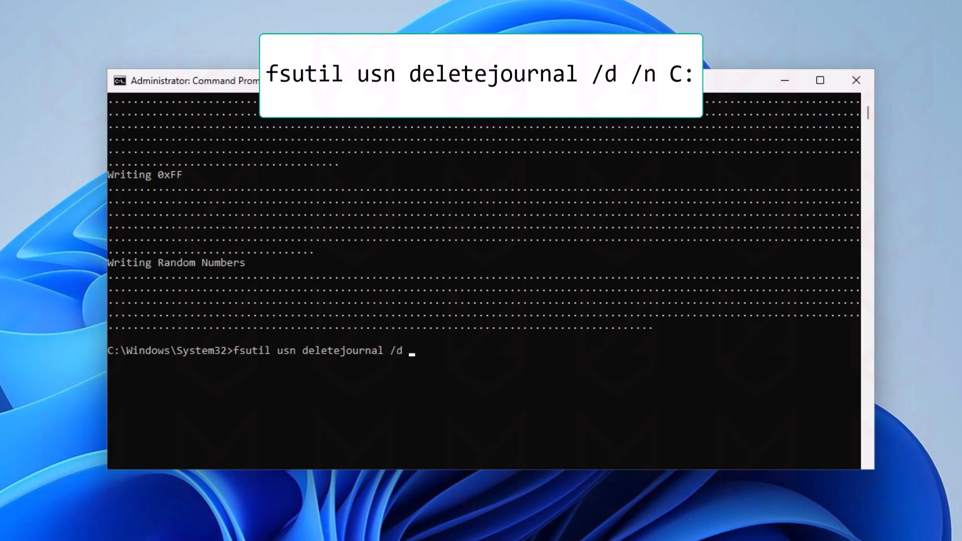
{"action": "type", "text": "/n c"}
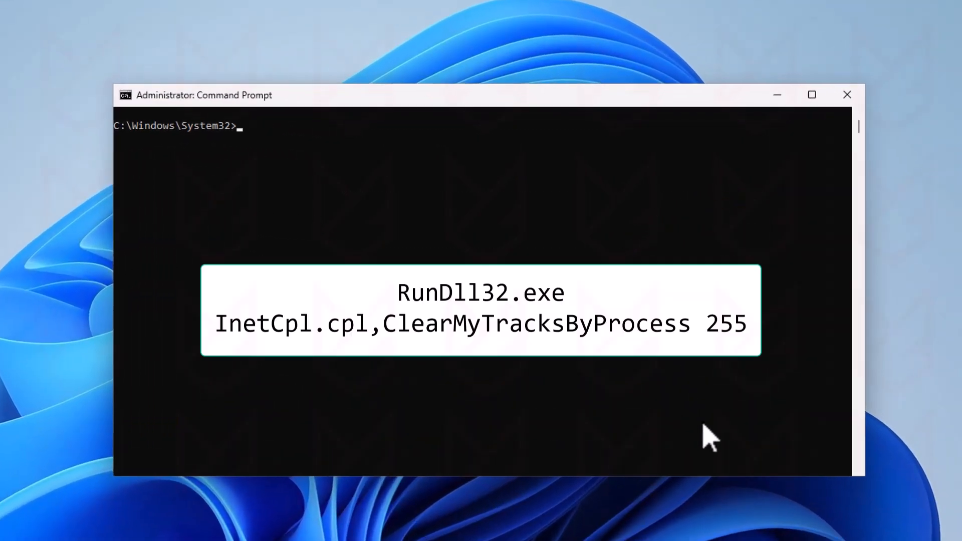
Run RunDll32.exe InetCpl.cpl,ClearMyTracksByProcess 255 to clear browsing tracks.
{"action": "type", "text": "RunDll32"}
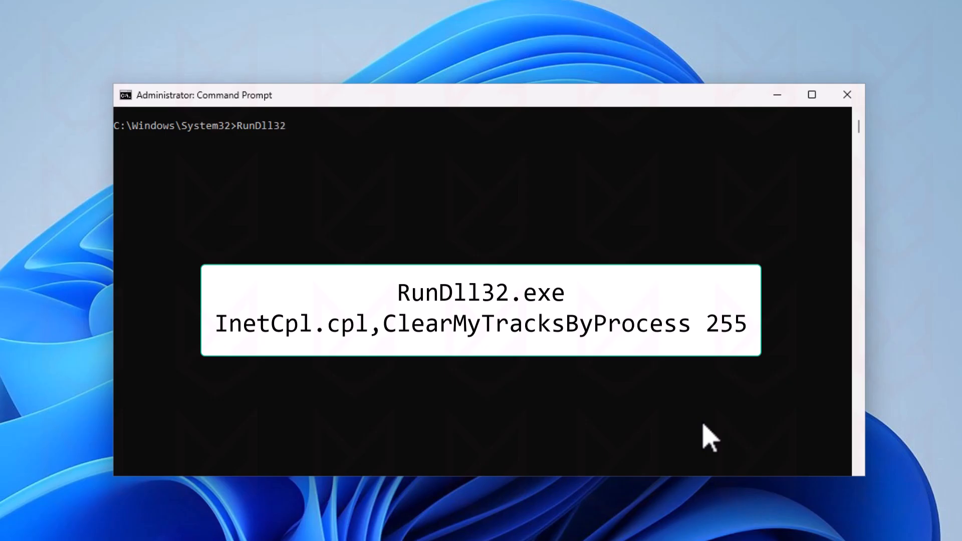
{"action": "type", "text": ".exe InetCp"}
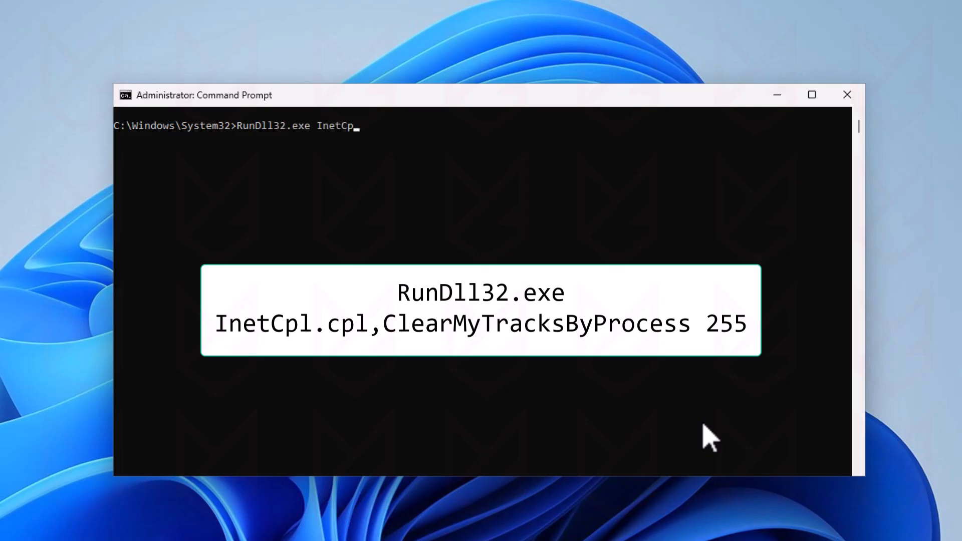
{"action": "type", "text": "l.cpl,ClearMy"}
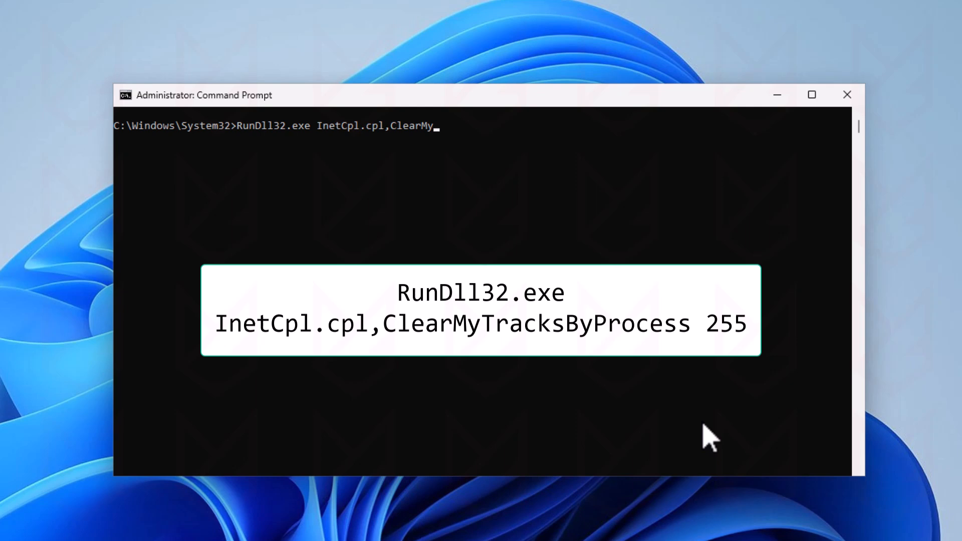
{"action": "type", "text": "TracksByProcess 2"}
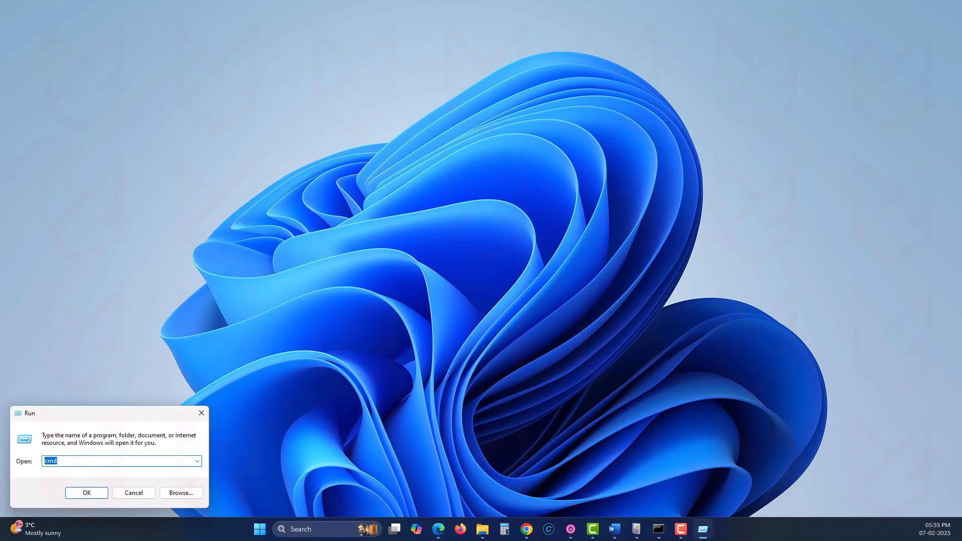
Open the temp folder from the Run box and scroll its 188 items.
{"action": "type", "text": "temp"}
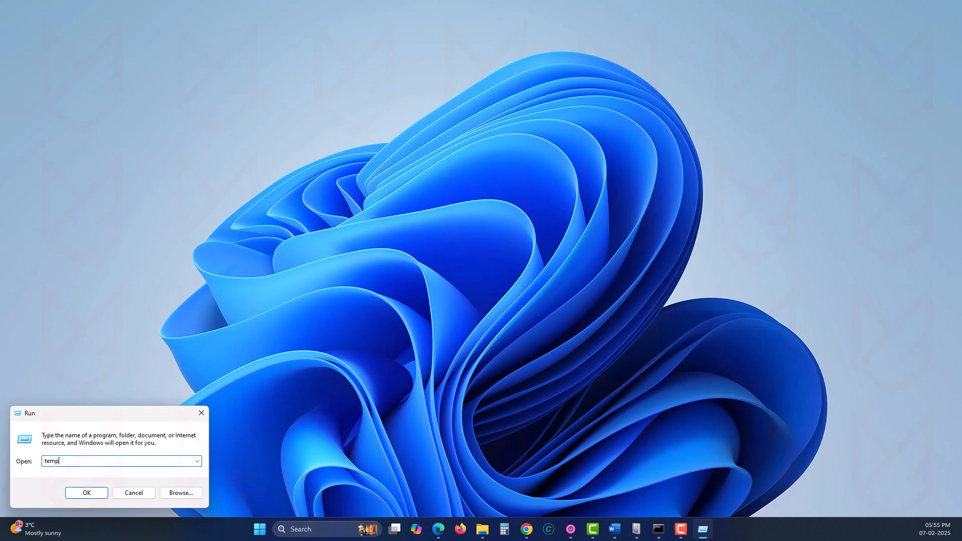
{"action": "left_click", "coordinate": [86, 492]}
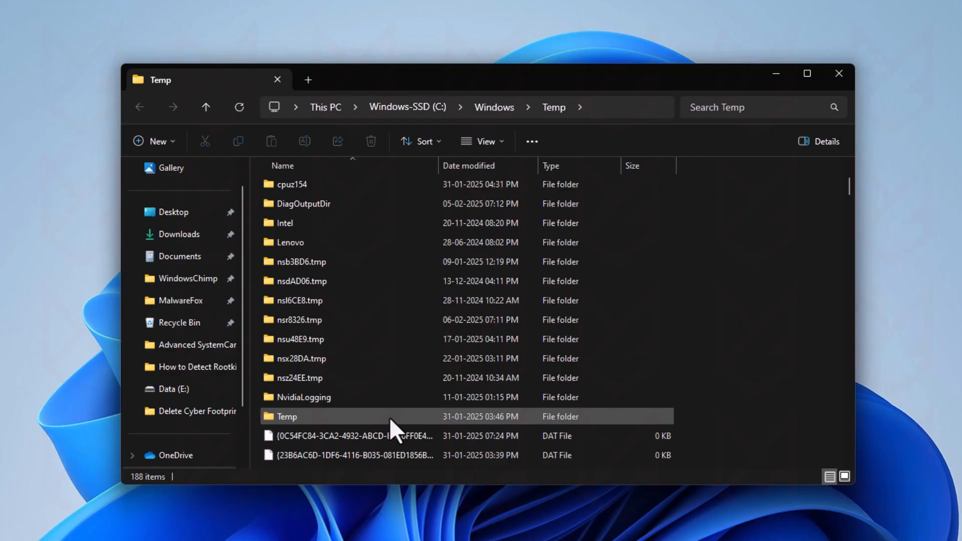
{"action": "scroll", "scroll_direction": "down", "scroll_amount": 3}
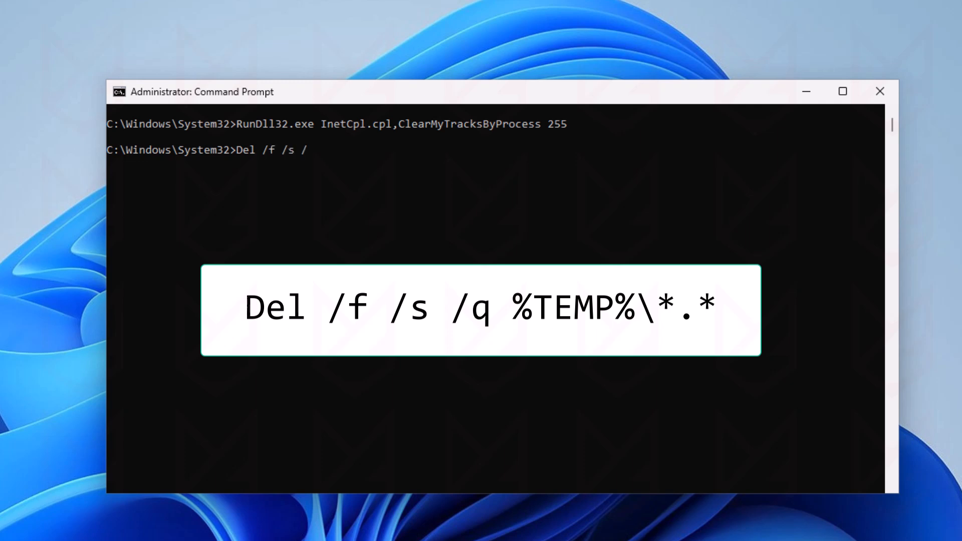
Force-delete all temp files with Del /f /s /q %TEMP%\*.*.
{"action": "type", "text": "q %TEMP"}
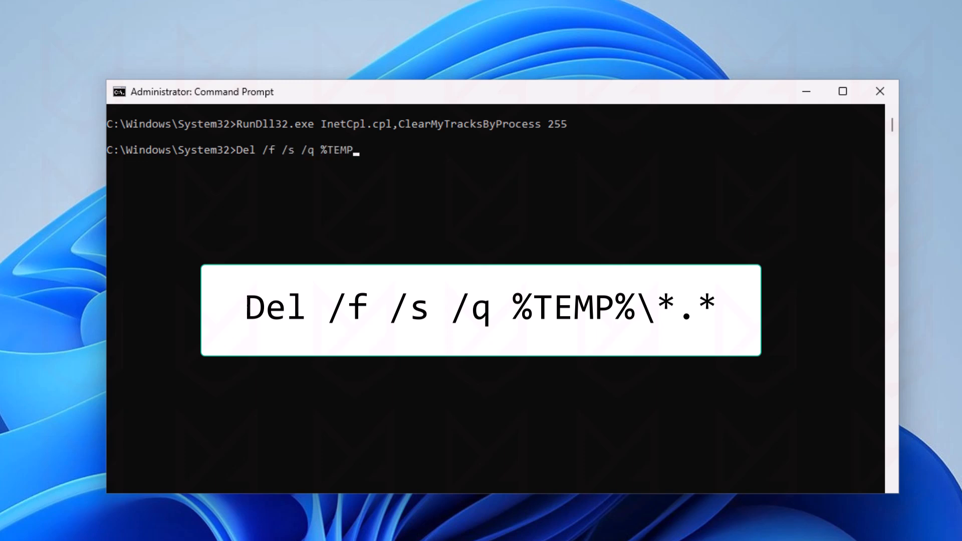
{"action": "type", "text": "%\\*.*"}
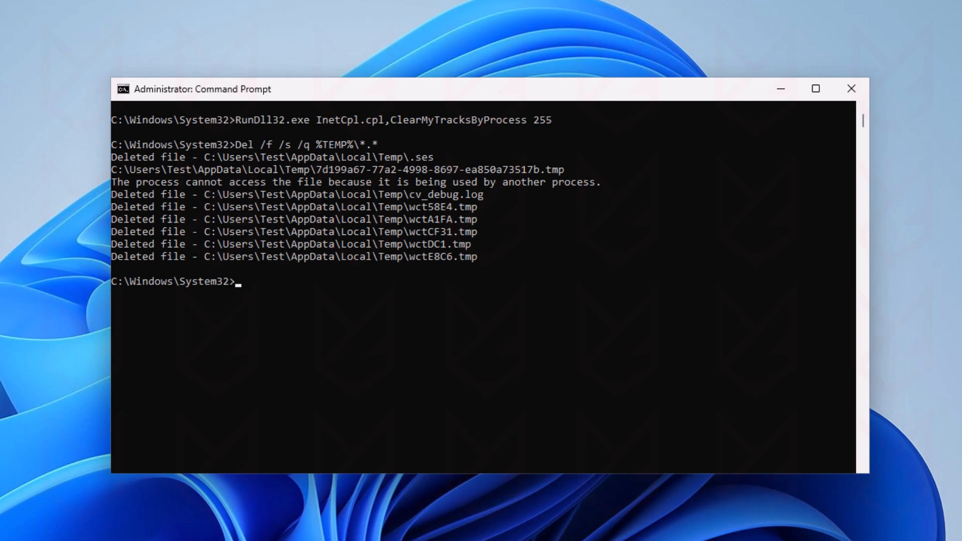
Reset IPv4 network settings with netsh interface ipv4 reset.
{"action": "type", "text": "netsh interface"}
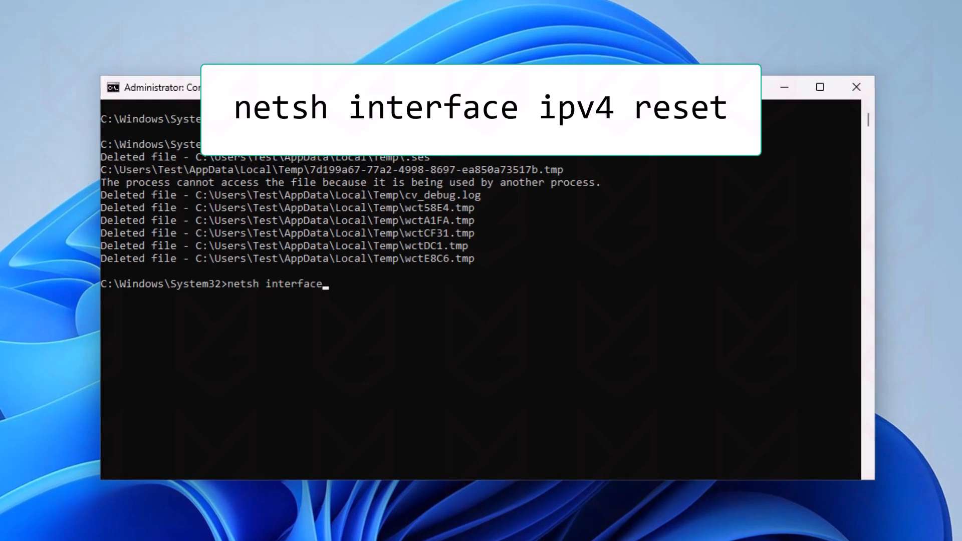
{"action": "type", "text": "ipv4 reset"}
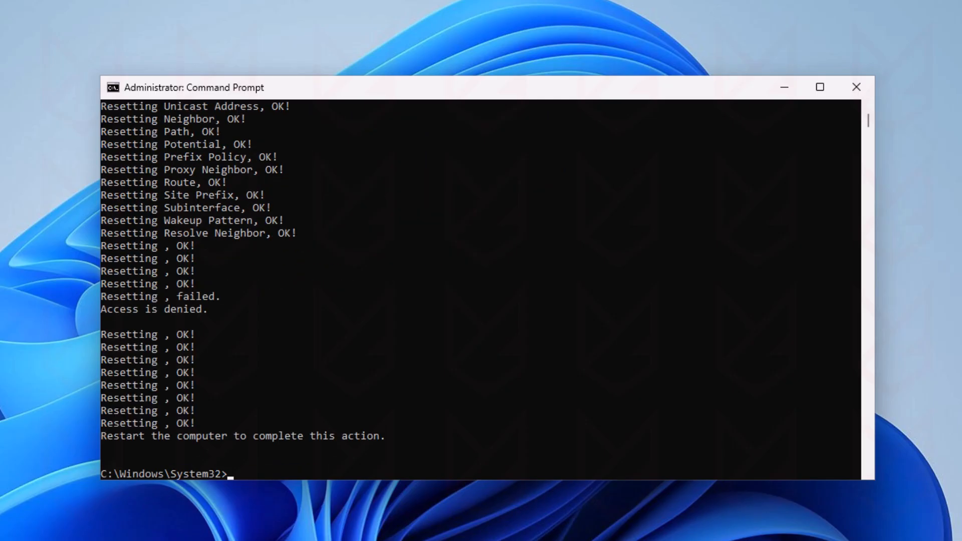
{"action": "mouse_move", "coordinate": [255, 463]}
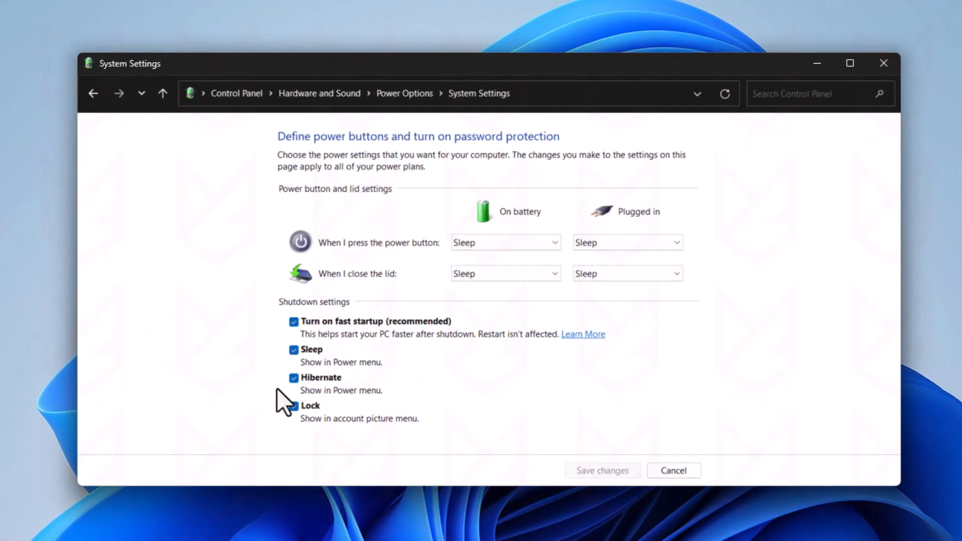
Toggle Hibernate off and back on, then save the shutdown settings.
{"action": "left_click", "coordinate": [295, 378]}
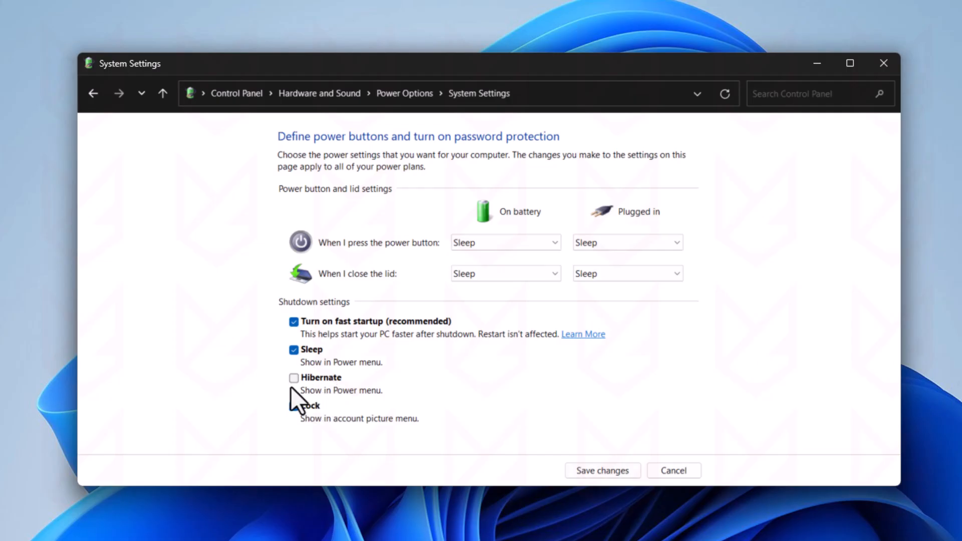
{"action": "left_click", "coordinate": [294, 378]}
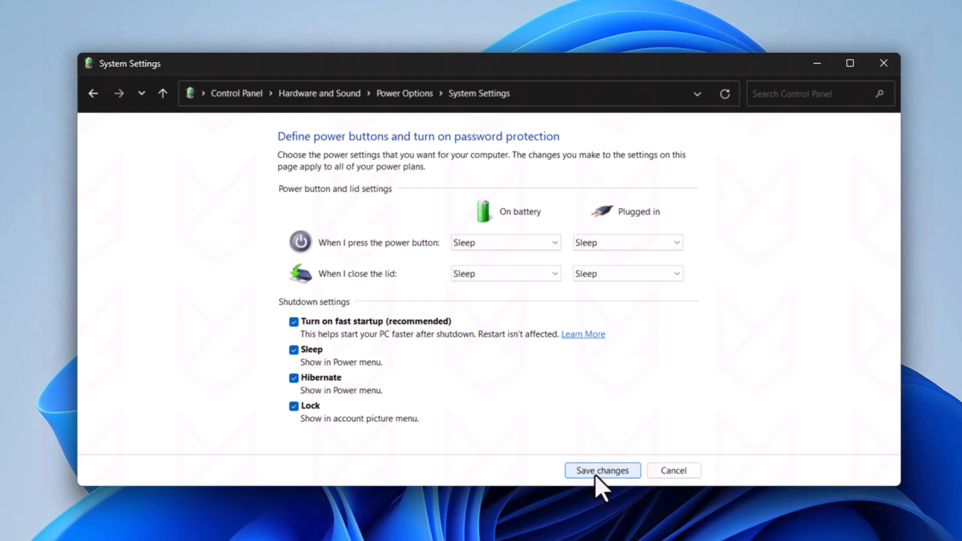
{"action": "left_click", "coordinate": [602, 471]}
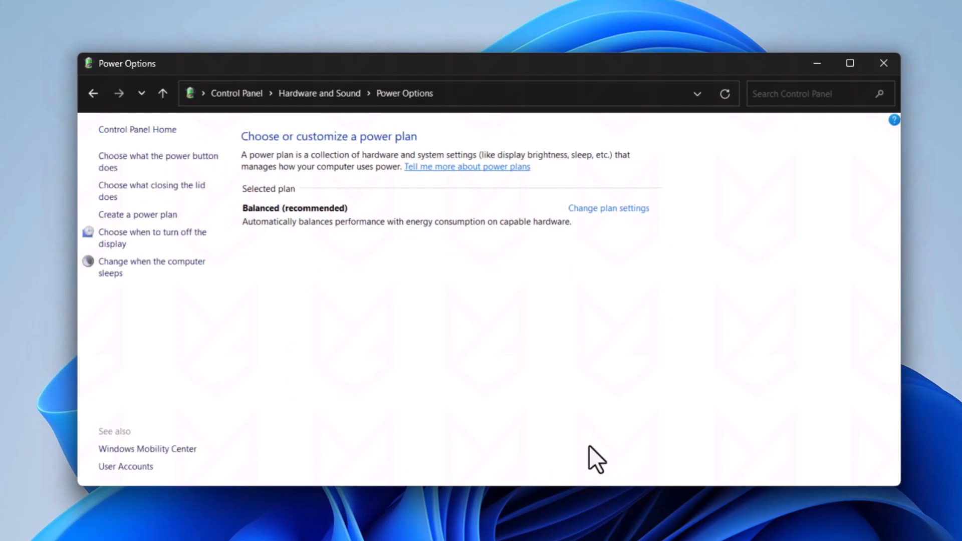
{"action": "mouse_move", "coordinate": [139, 260]}
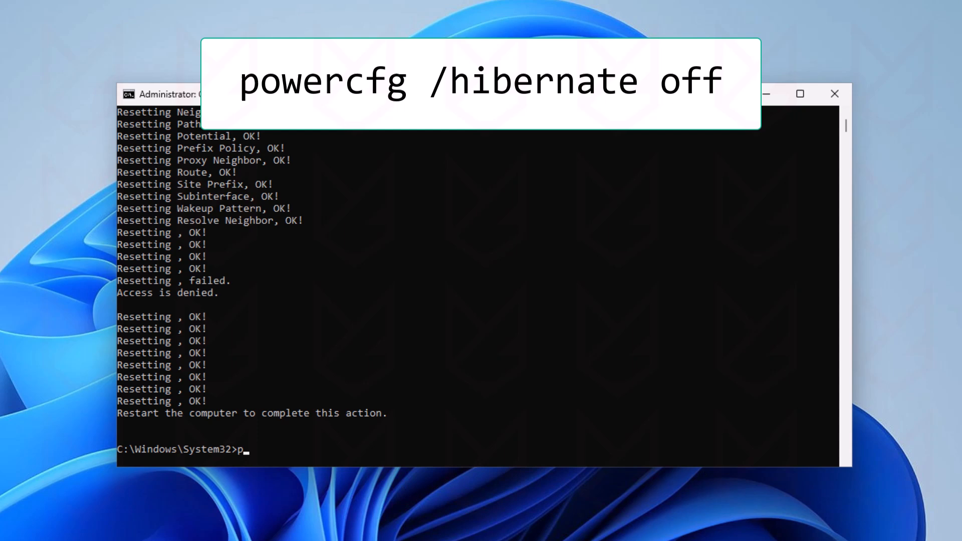
Enter 'powercfg /hibernate off' to turn hibernation off.
{"action": "type", "text": "owercfg /hibernate"}
{"action": "type", "text": "del"}
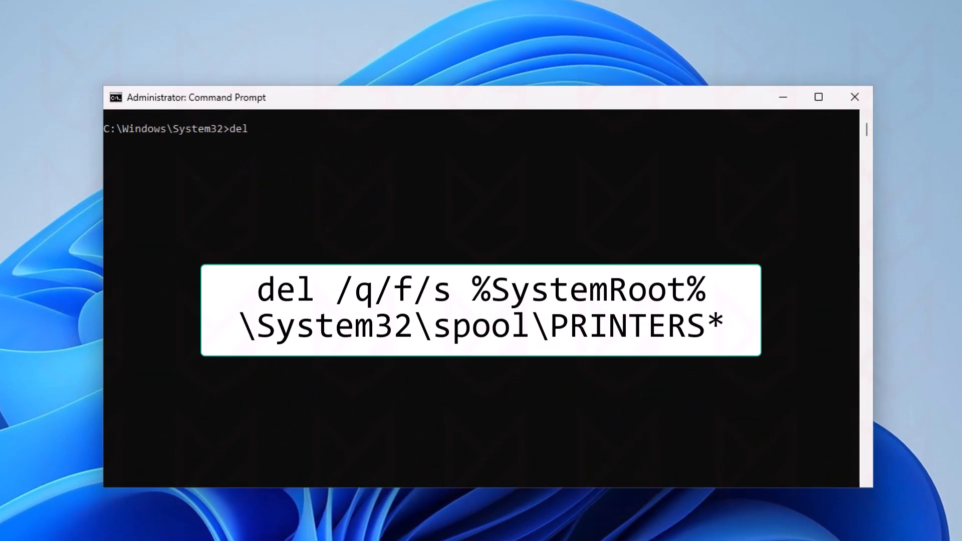
Run 'del /q/f/s %SystemRoot%\System32\spool\PRINTERS*' to clear the printer cache.
{"action": "type", "text": "/q/"}
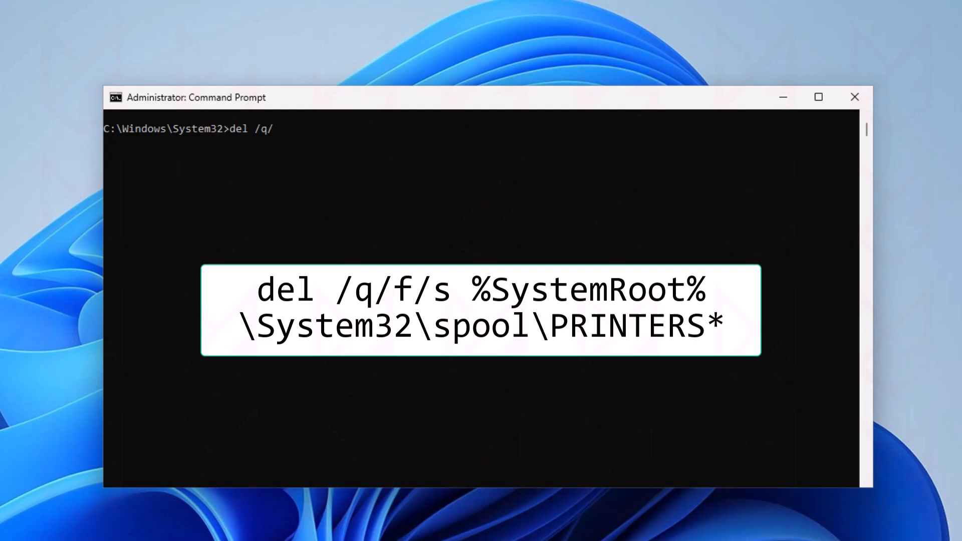
{"action": "type", "text": "f/s"}
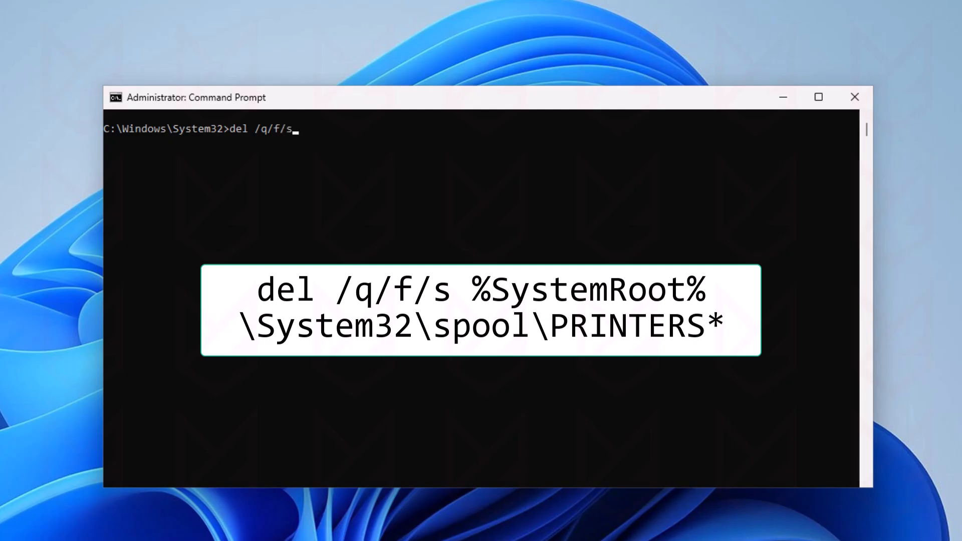
{"action": "type", "text": "%SystemRoot%"}
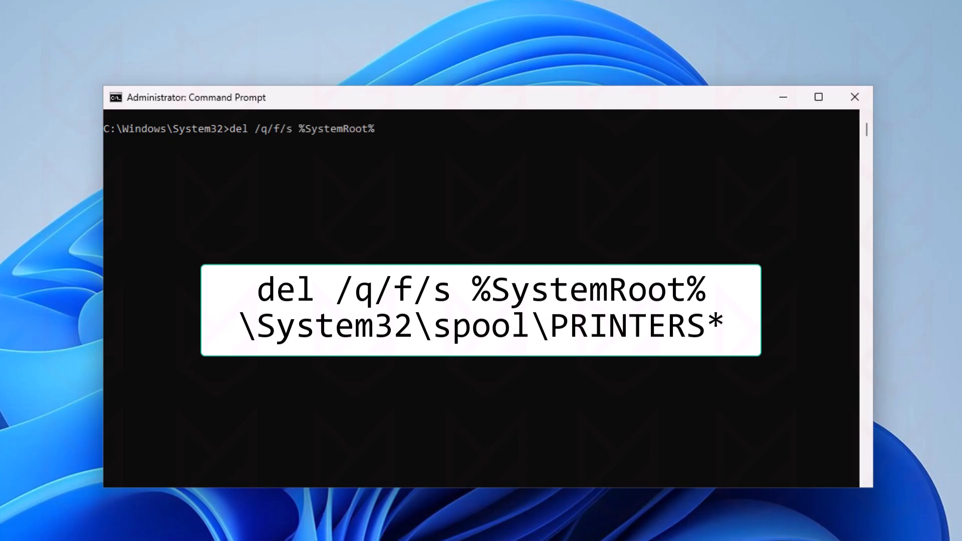
{"action": "type", "text": "\\System32"}
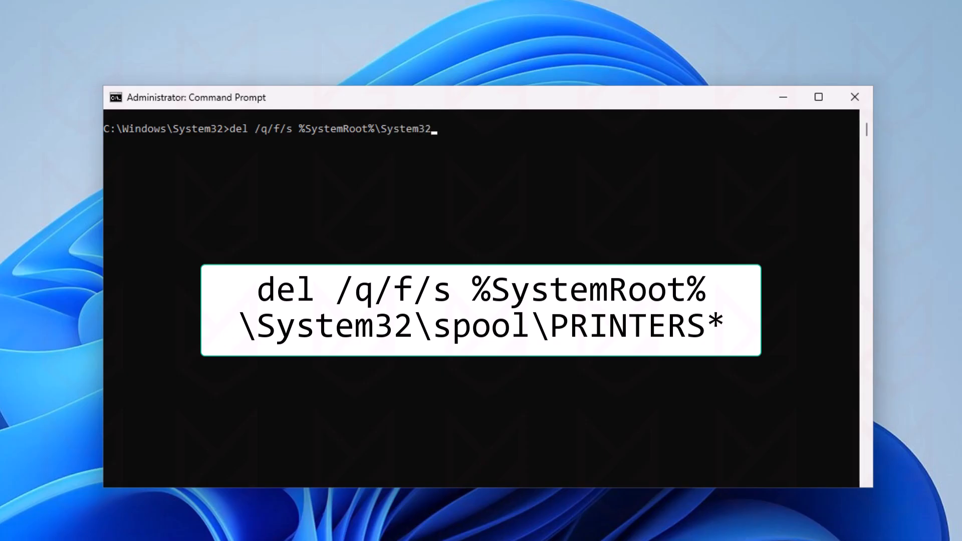
{"action": "type", "text": "\\spool\\PR"}
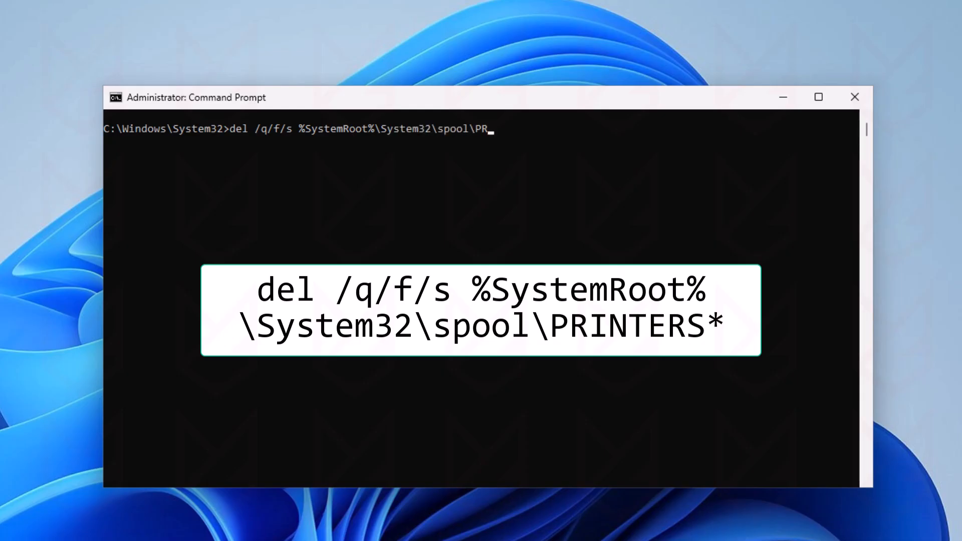
{"action": "type", "text": "INTERS*"}
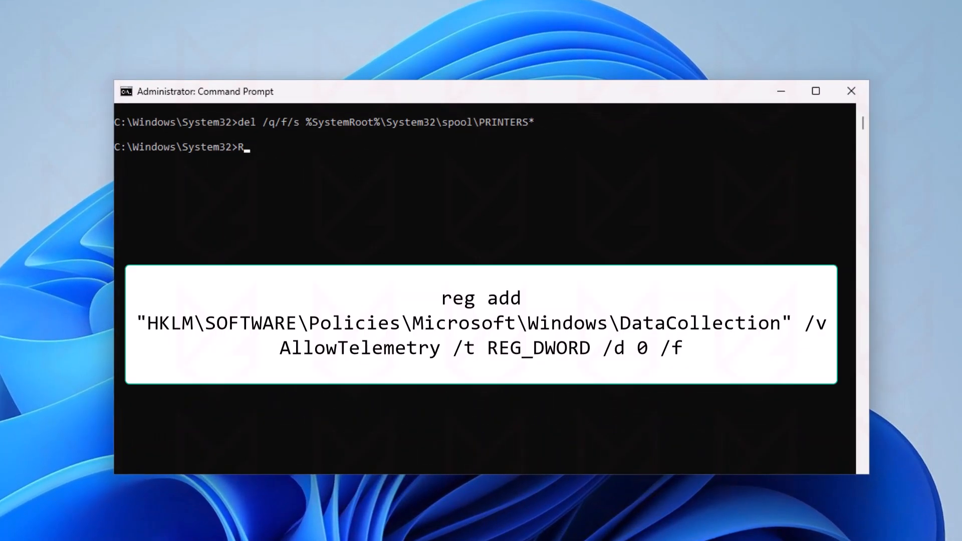
Begin a reg add targeting HKLM\SOFTWARE\Policies\Microsoft\Windows\DataCollection for AllowTelemetry.
{"action": "type", "text": "eg add \"HKLM"}
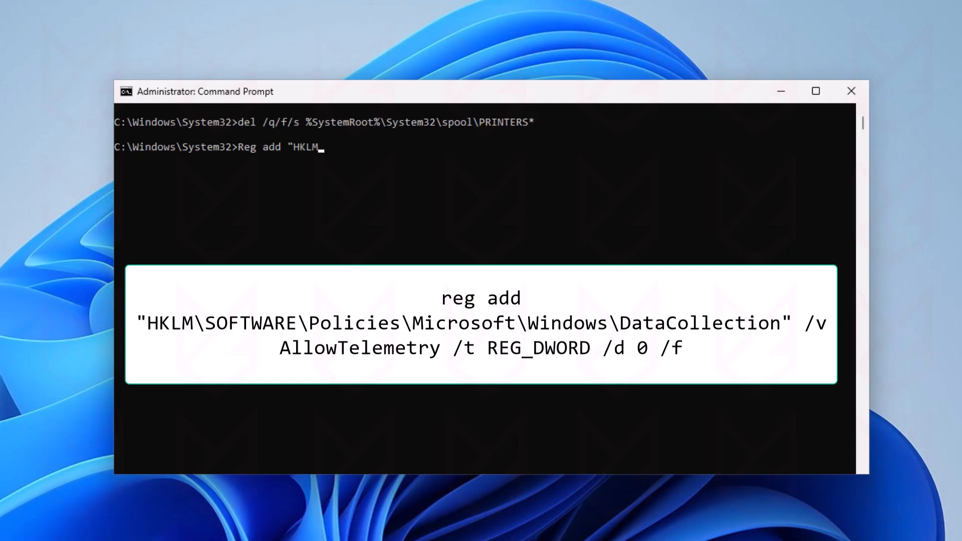
{"action": "type", "text": "\\SOFTWARE\\Policies\\"}
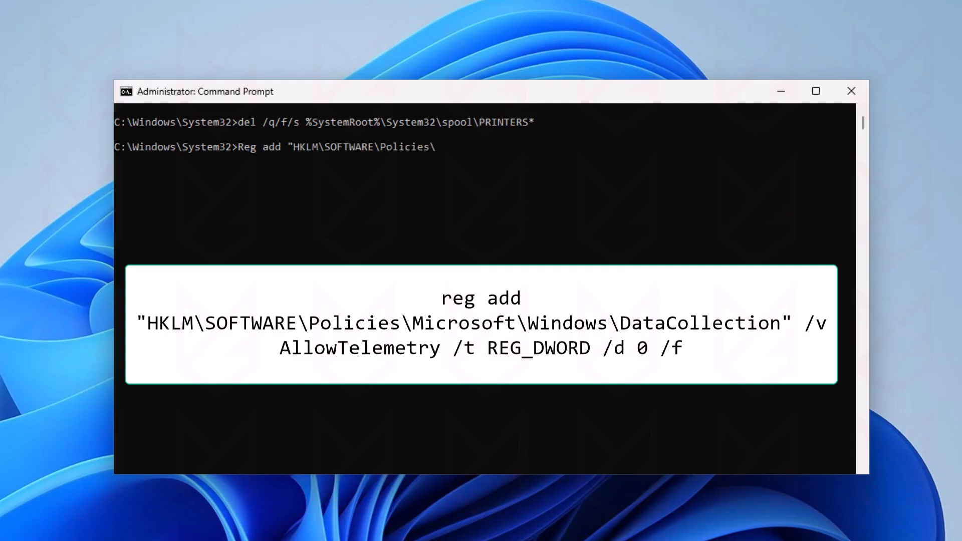
{"action": "type", "text": "Microsoft\\Windows\\Da"}
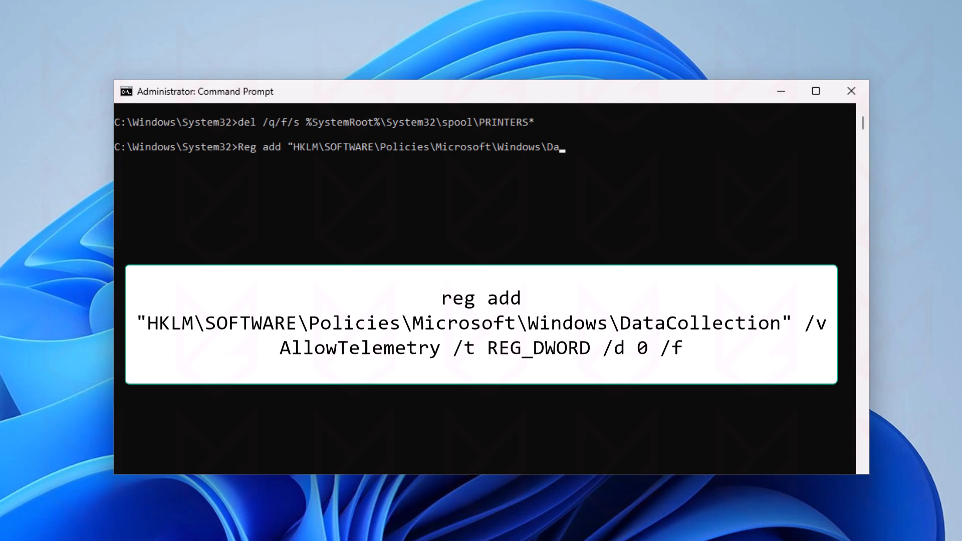
{"action": "type", "text": "taCollection\" /v Al"}
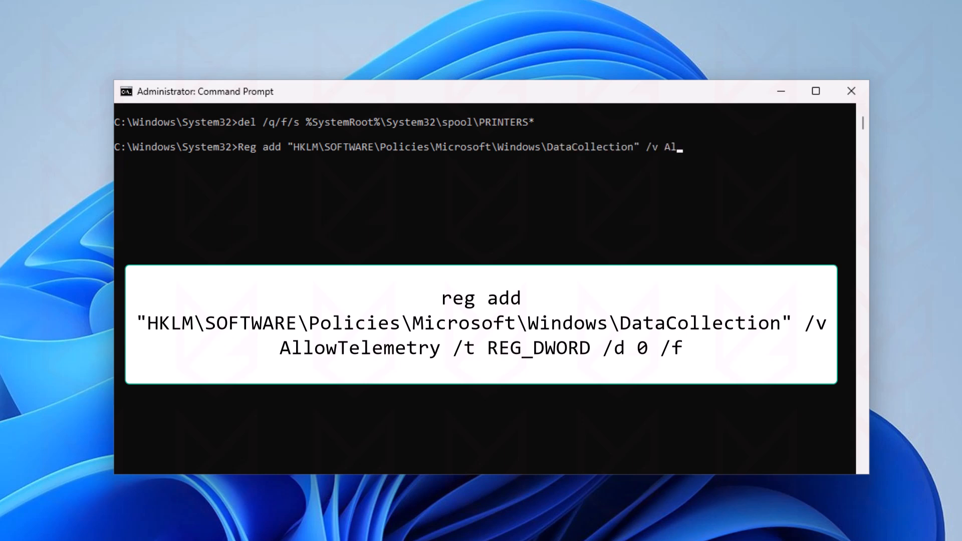
Finish the AllowTelemetry command as REG_DWORD with data 0 and run it.
{"action": "type", "text": "lowTelemetry /"}
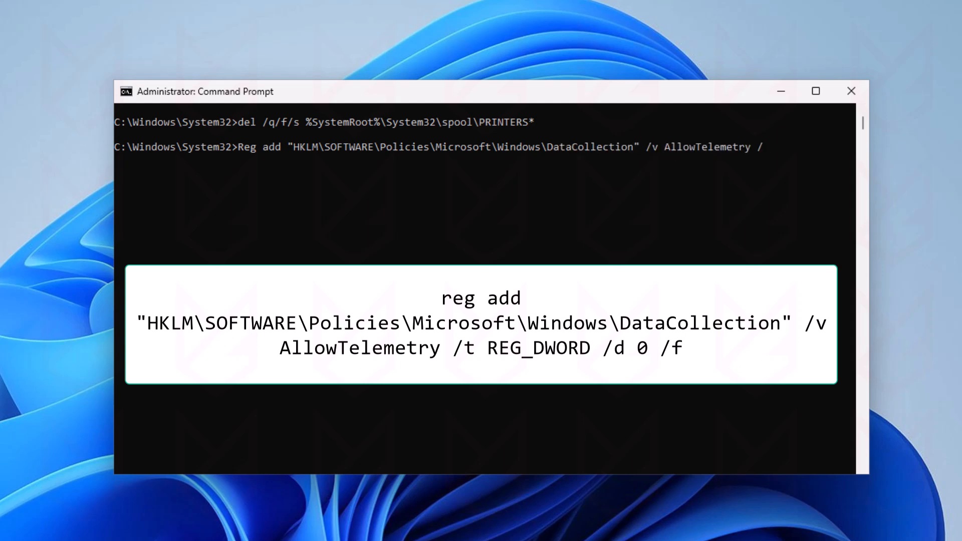
{"action": "type", "text": "/t REG_DWORD"}
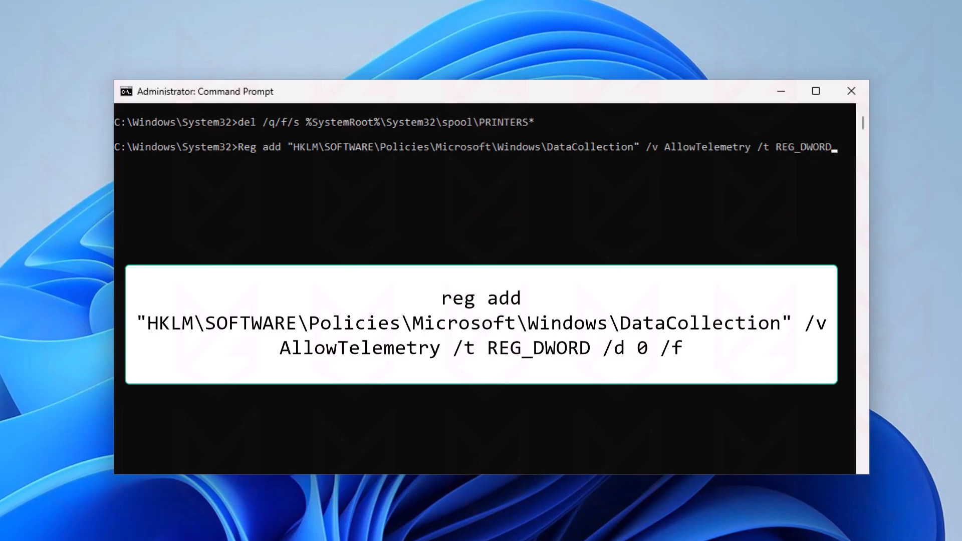
{"action": "type", "text": "/d 0 /f"}
{"action": "type", "text": "del /"}
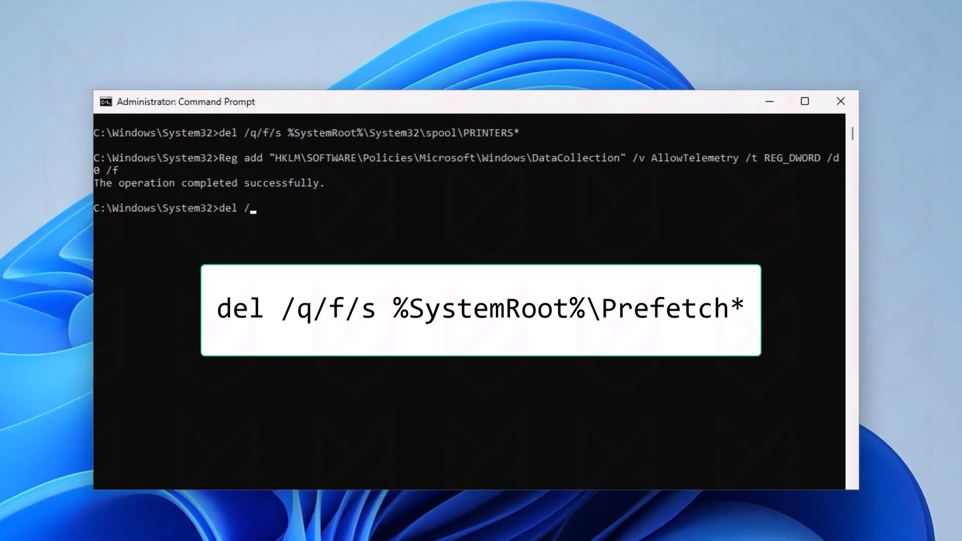
Run 'del /q/f/s %SystemRoot%\Prefetch*' to empty the Prefetch folder.
{"action": "type", "text": "q/f/s %SystemRoot%\\Prefet"}
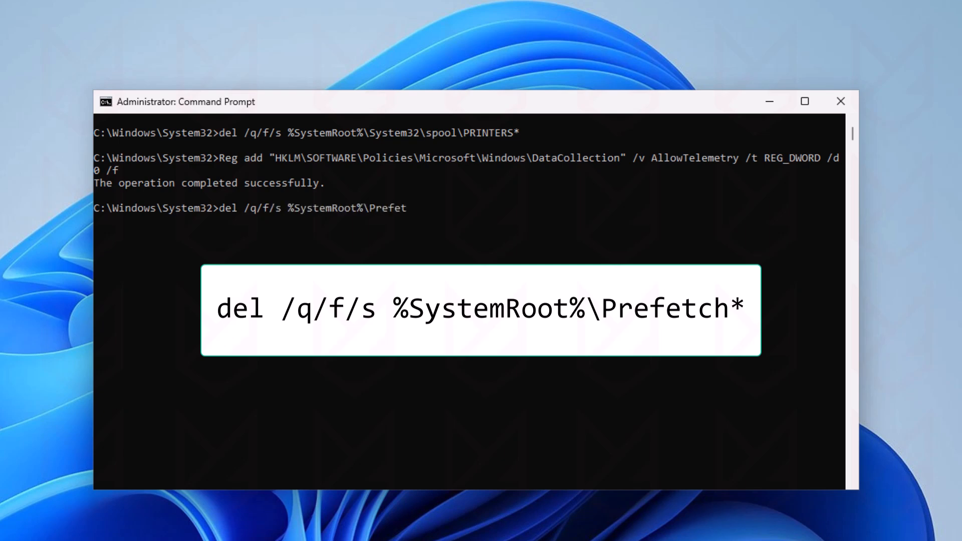
{"action": "type", "text": "ch*"}
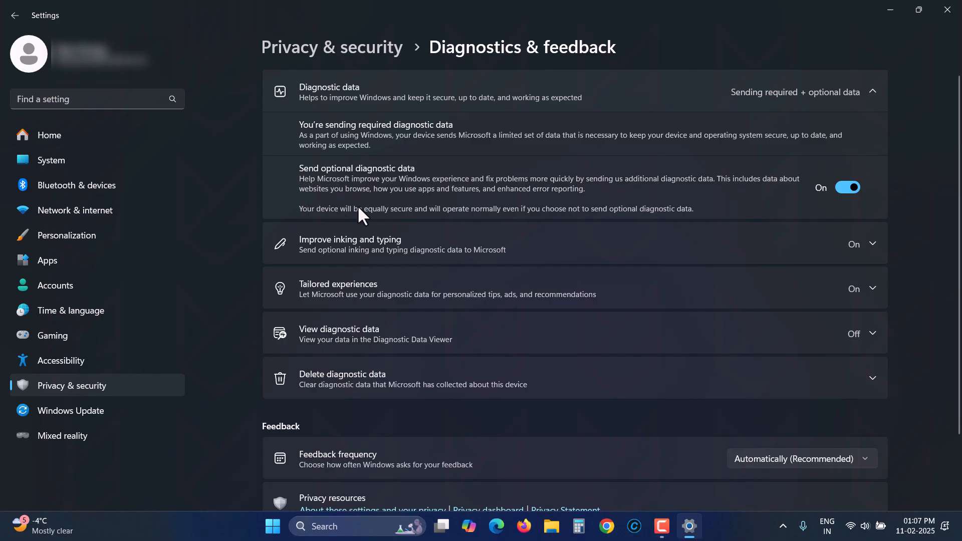
Scroll through the diagnostic data options on Diagnostics & feedback.
{"action": "scroll", "scroll_direction": "down", "scroll_amount": 3}
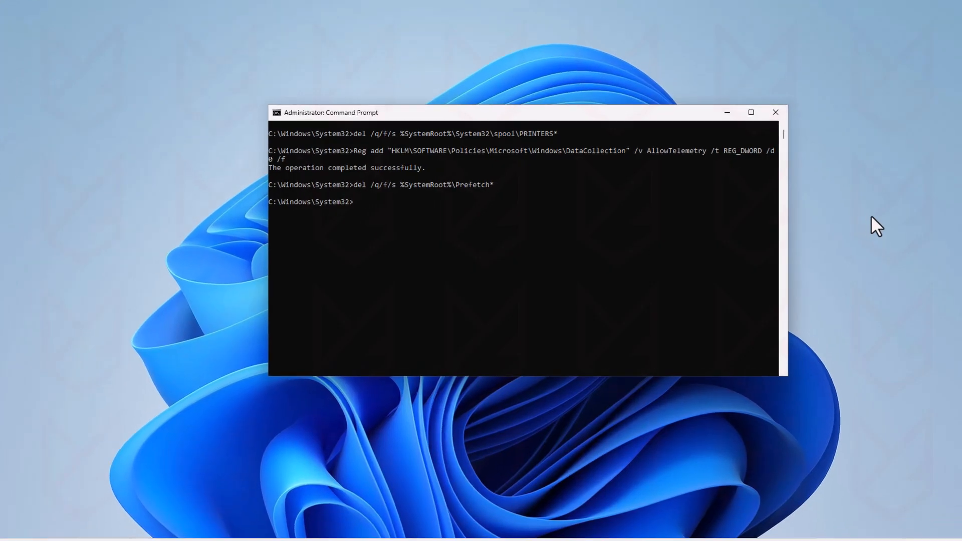
Type reg add setting Windows Error Reporting 'Disabled' REG_DWORD to 1 with /f.
{"action": "type", "text": "Reg add \"HKLM\\SOFTWARE\\Microsoft\\Window"}
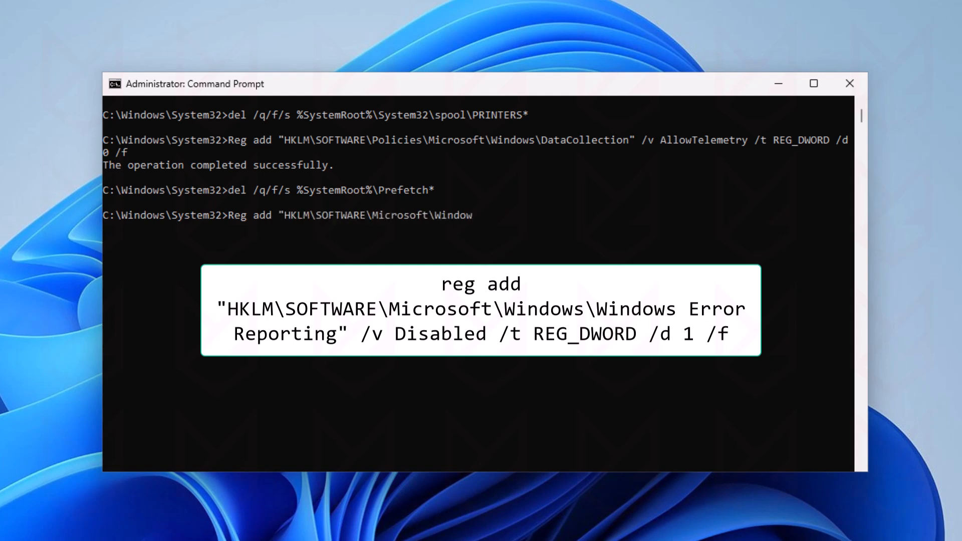
{"action": "type", "text": "s\\Windows Error Reporting\" /v Disabled /t REG_DWORD /d 1"}
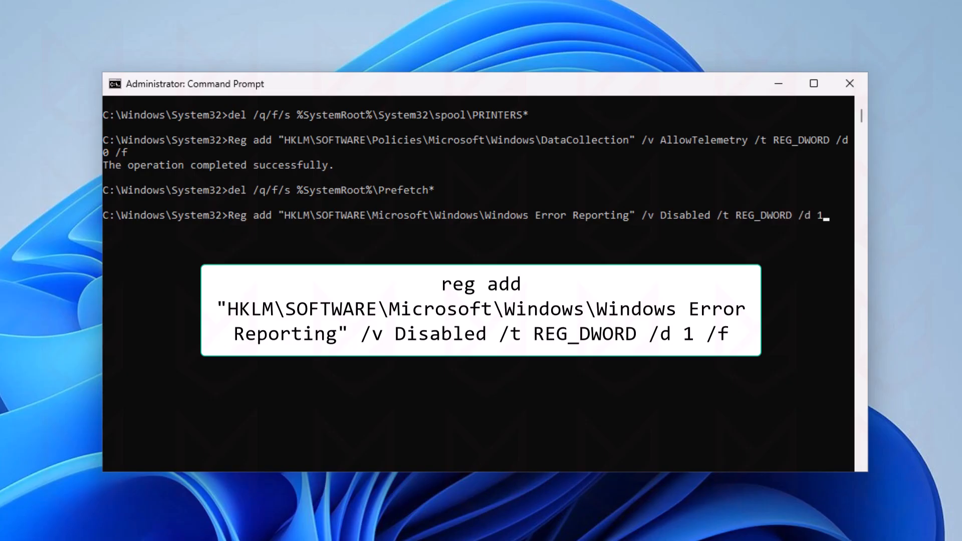
{"action": "type", "text": "/f"}
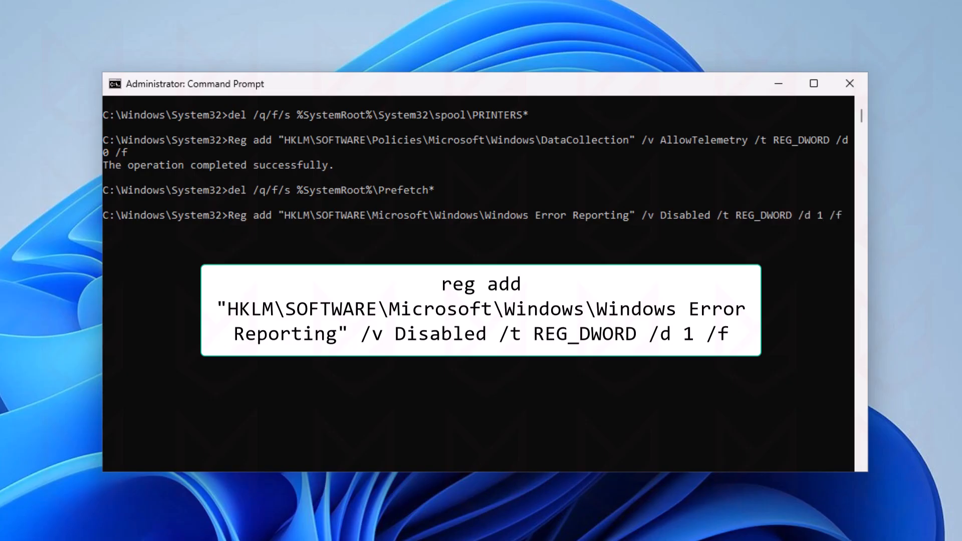